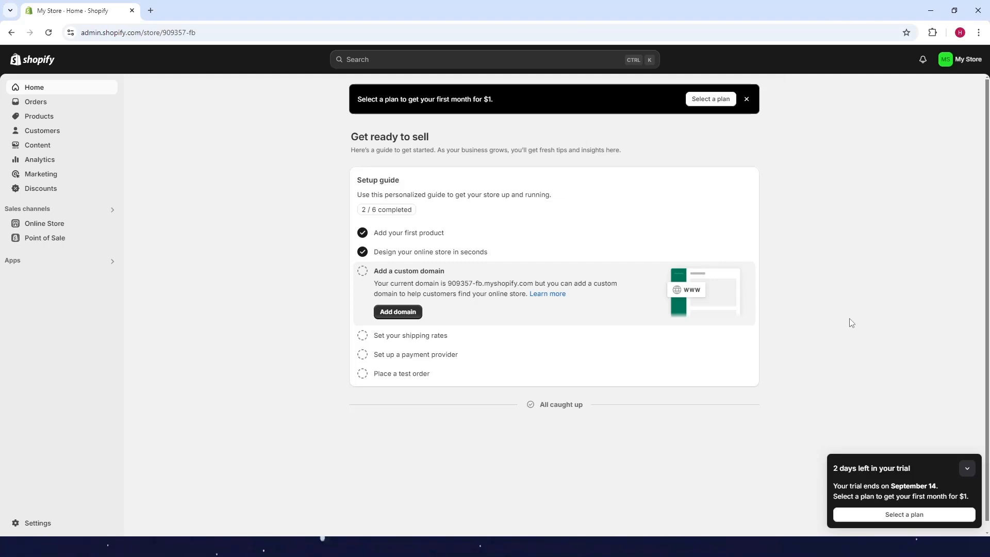
pyautogui.moveTo(213, 141)
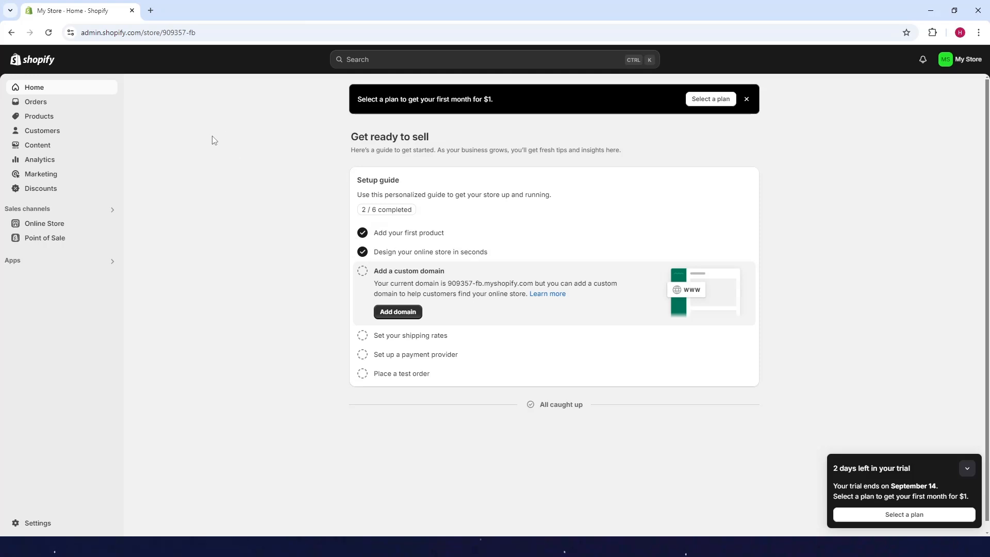
pyautogui.moveTo(90, 230)
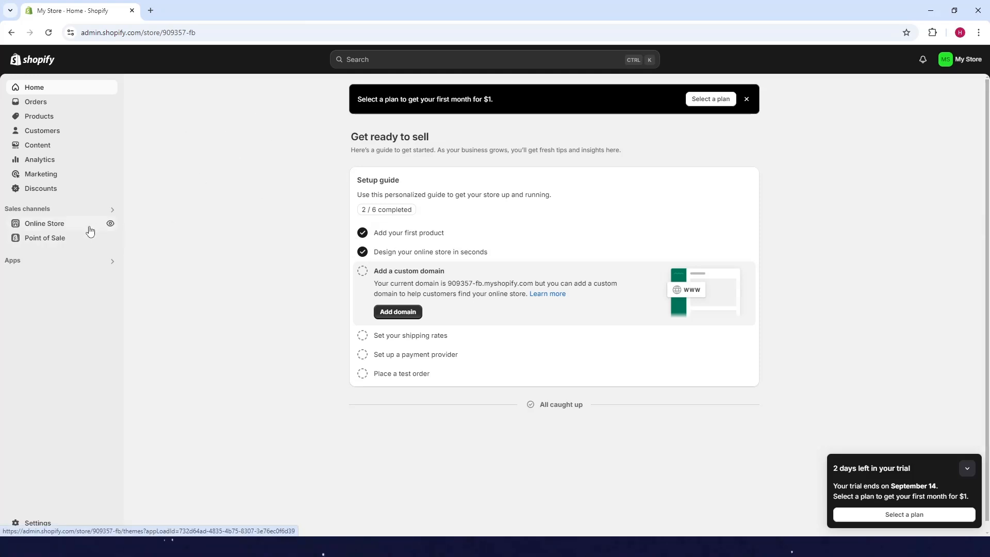
# Step: Show the Dawn theme's more-actions menu from the Online Store themes page
pyautogui.click(44, 223)
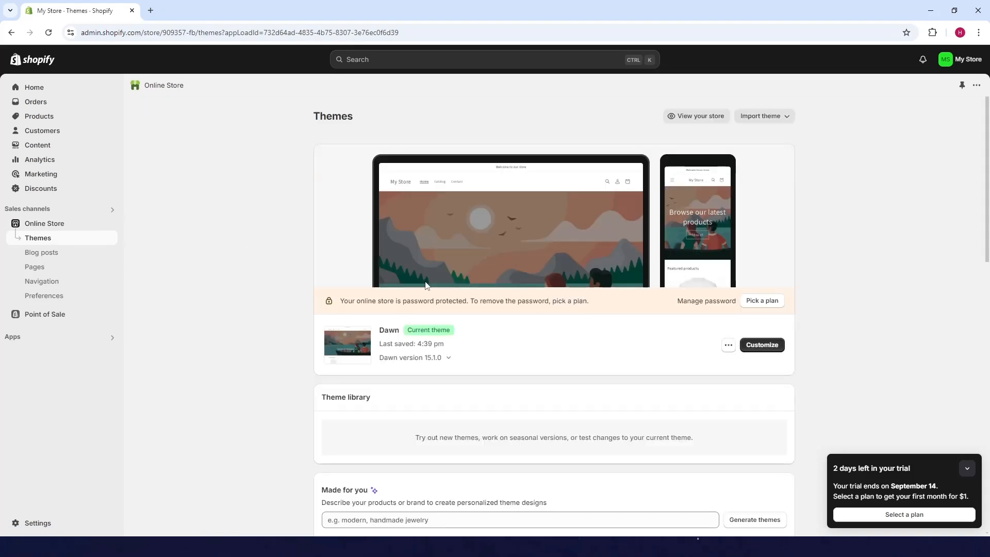
pyautogui.click(727, 344)
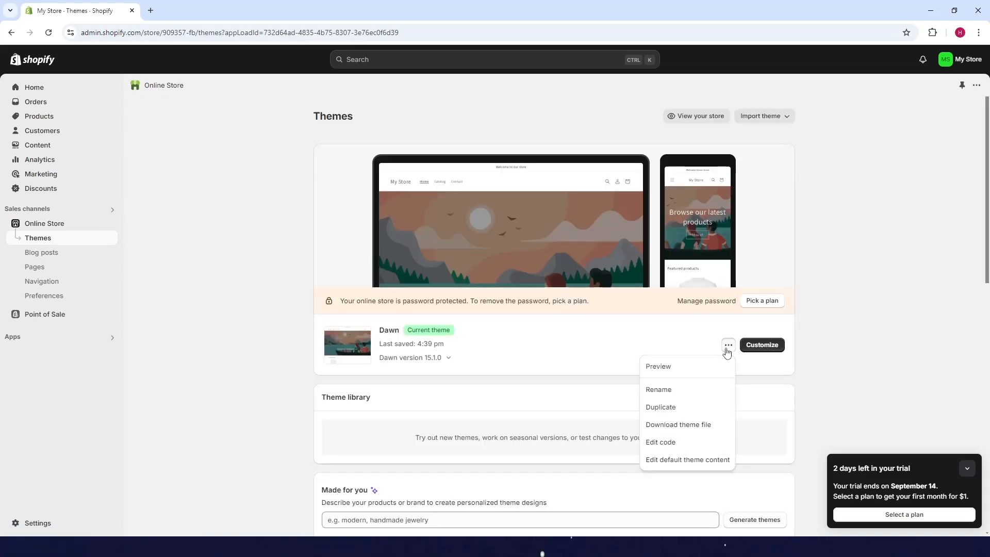
pyautogui.moveTo(686, 460)
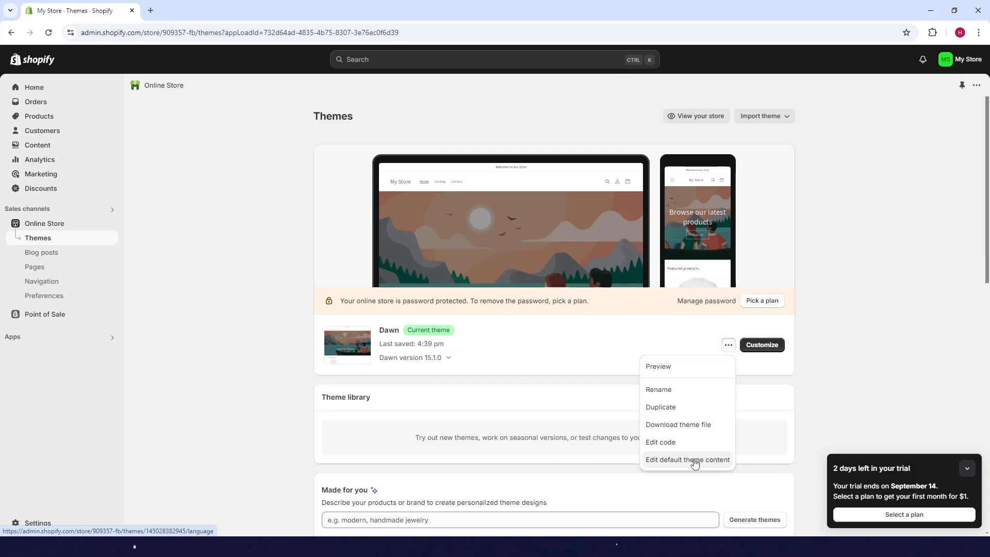
# Step: Show the Dawn theme's default content editor, Sections category, scrolled to the checkout shipping fields
pyautogui.click(686, 460)
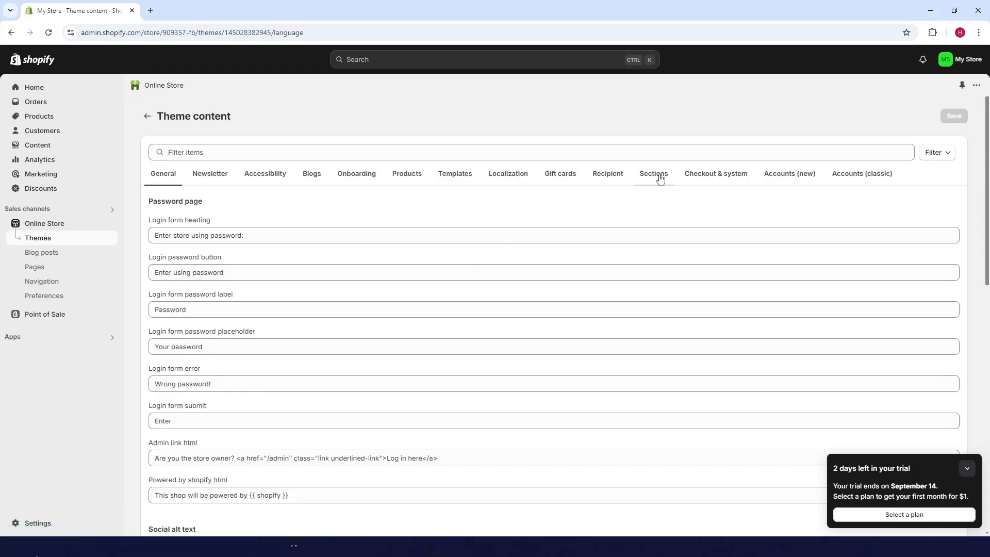
pyautogui.click(653, 173)
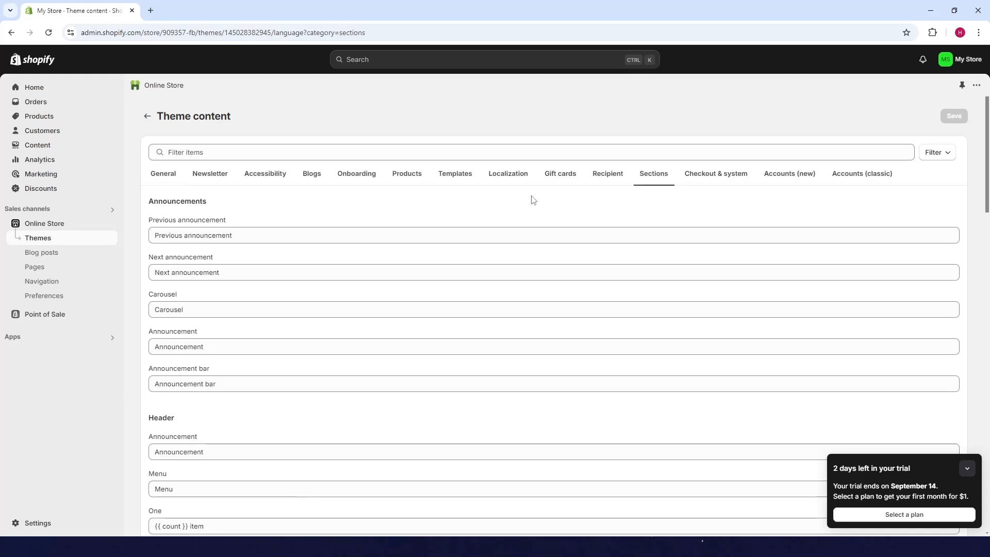
pyautogui.scroll(-3)
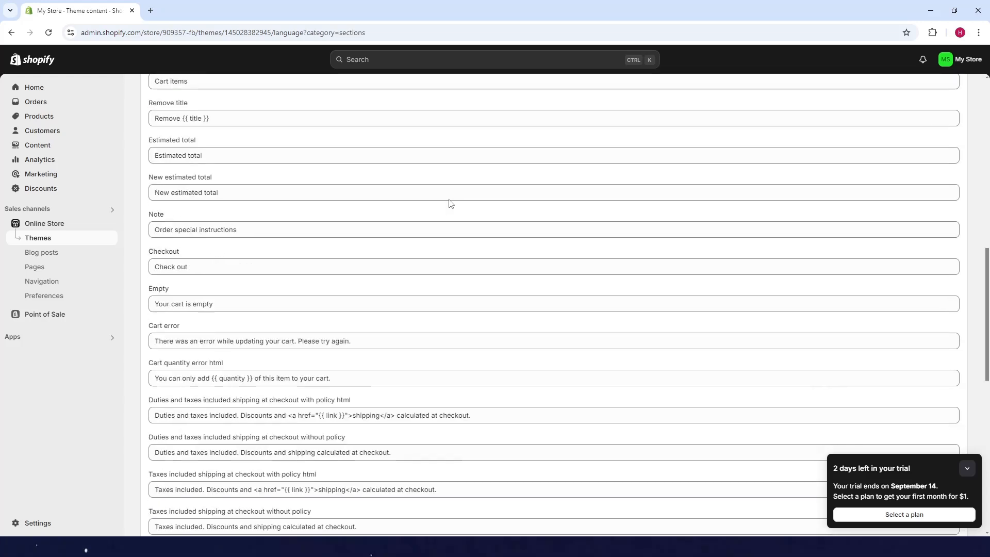
pyautogui.scroll(-3)
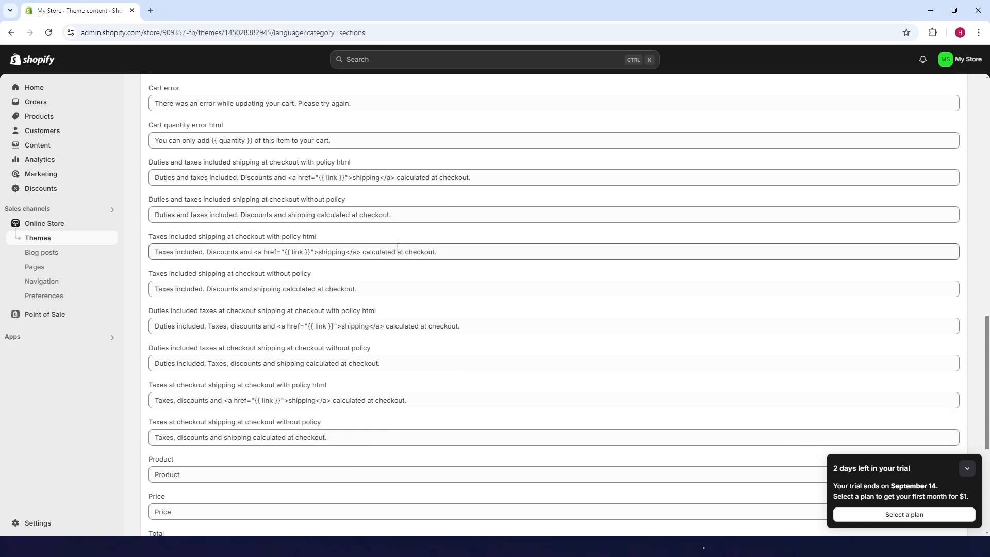
# Step: Replace the taxes-included with-policy shipping text with 'Free Worldwide Shipping' and select the next with-policy field
pyautogui.tripleClick(293, 251)
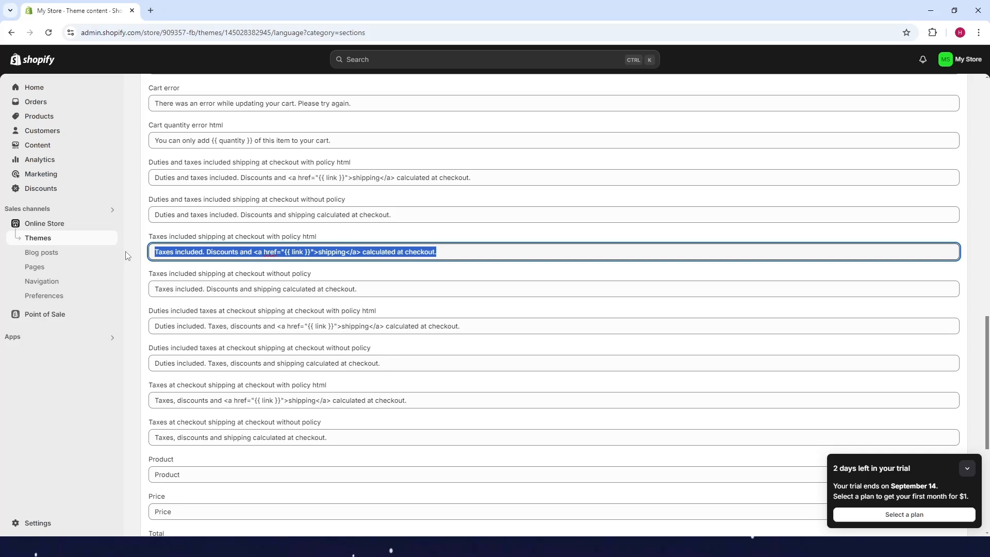
pyautogui.write('Free Worldwide S')
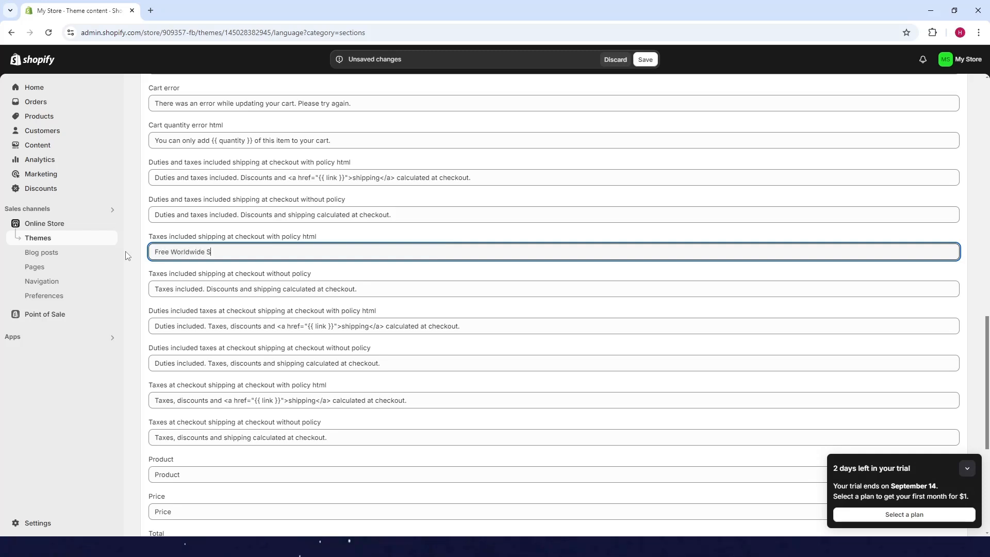
pyautogui.write('hipping')
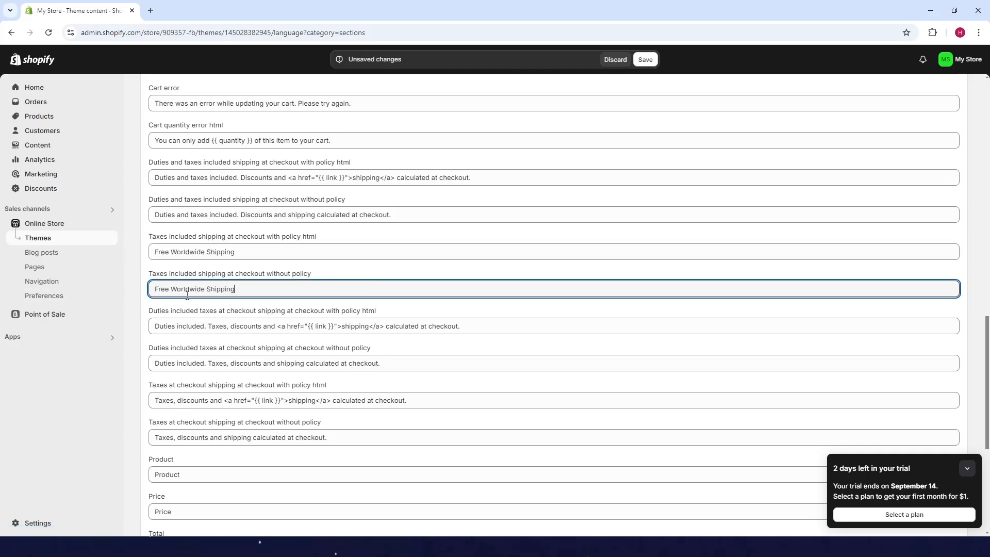
pyautogui.tripleClick(279, 400)
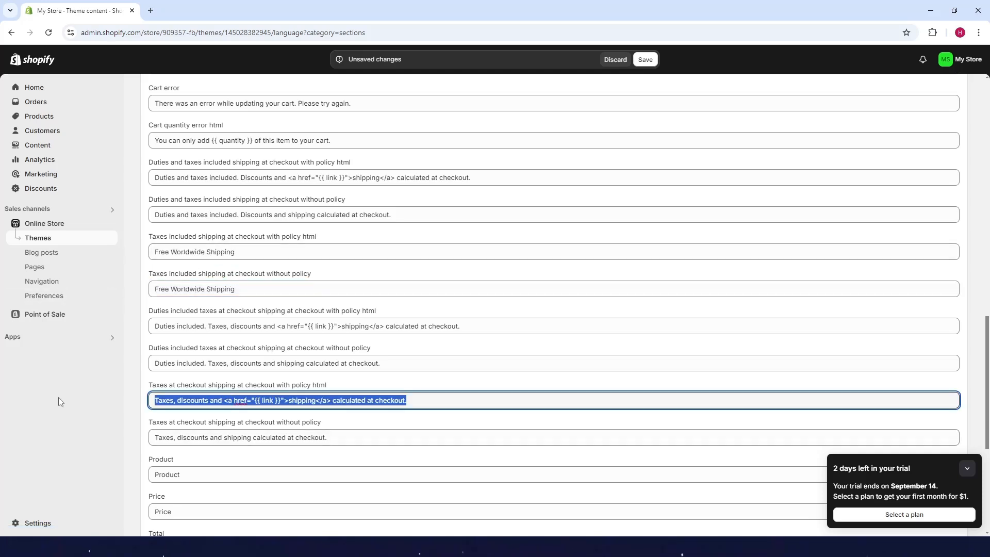